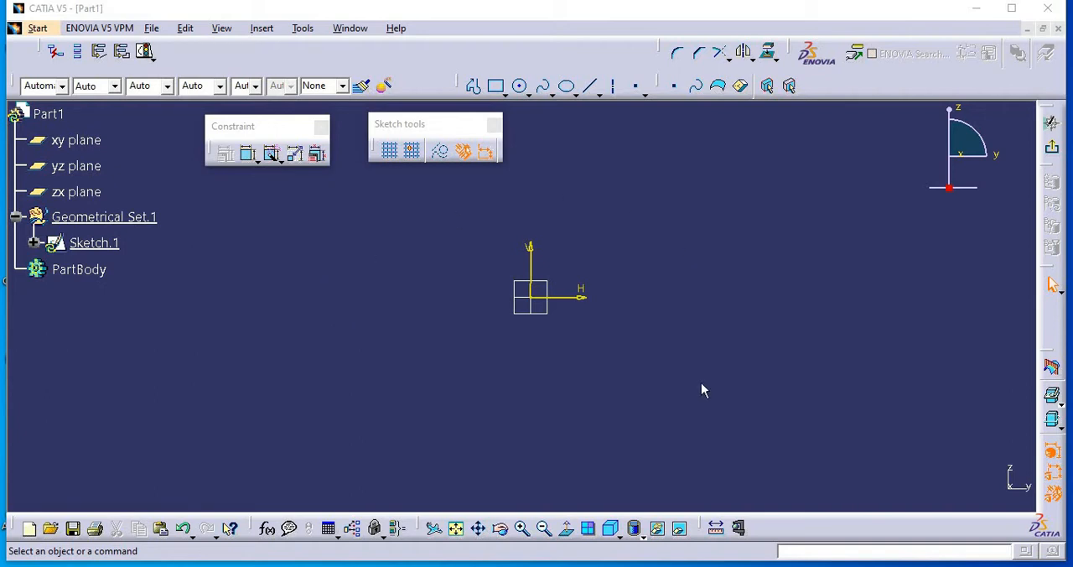
{"action": "mouse_move", "coordinate": [352, 323]}
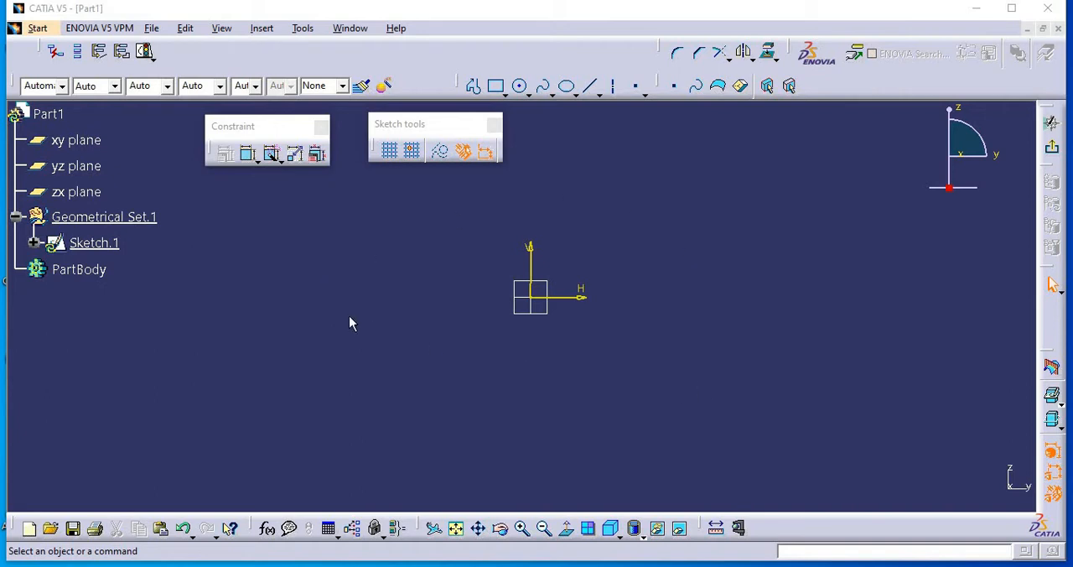
{"action": "mouse_move", "coordinate": [229, 136]}
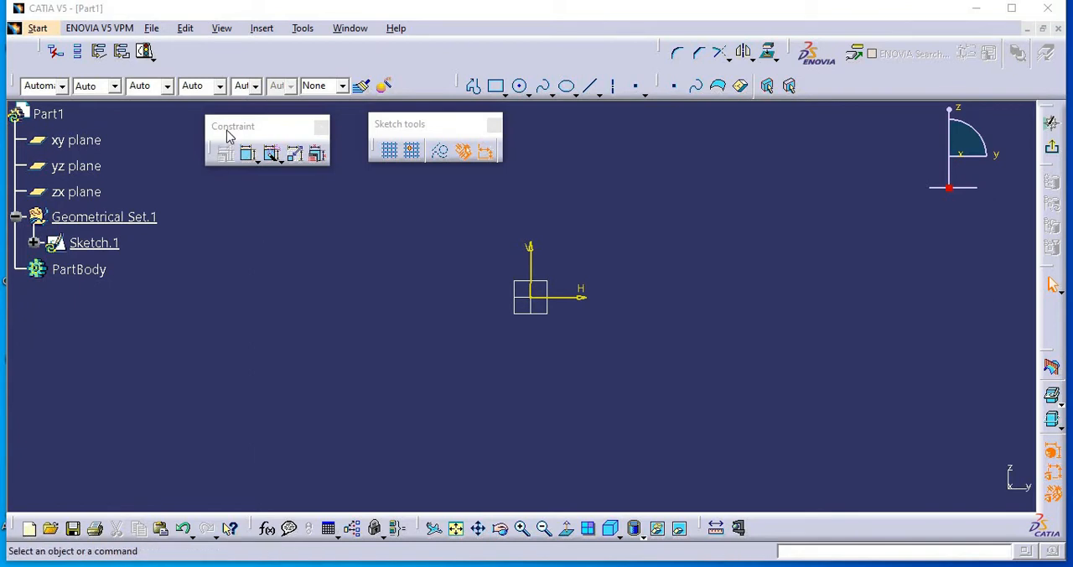
Draw a rectangle around the origin, corners above-left and below-right of it
{"action": "left_click", "coordinate": [271, 153]}
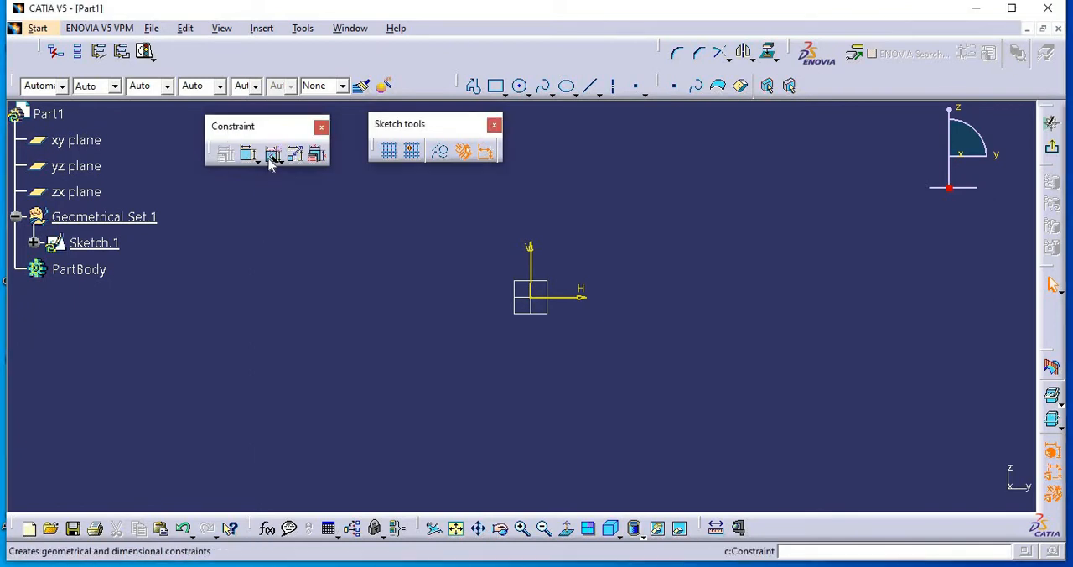
{"action": "mouse_move", "coordinate": [317, 155]}
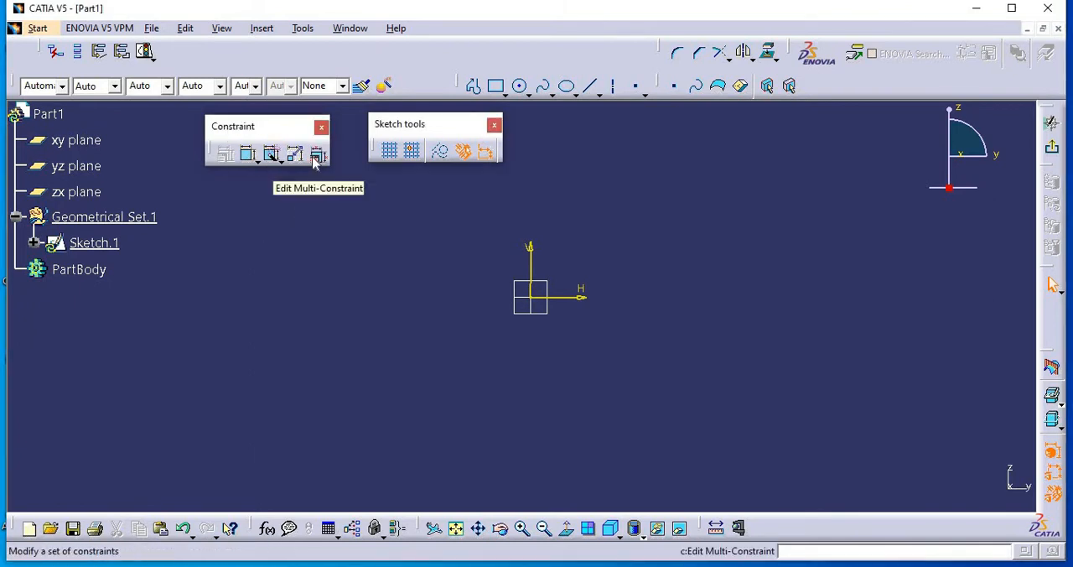
{"action": "mouse_move", "coordinate": [313, 266]}
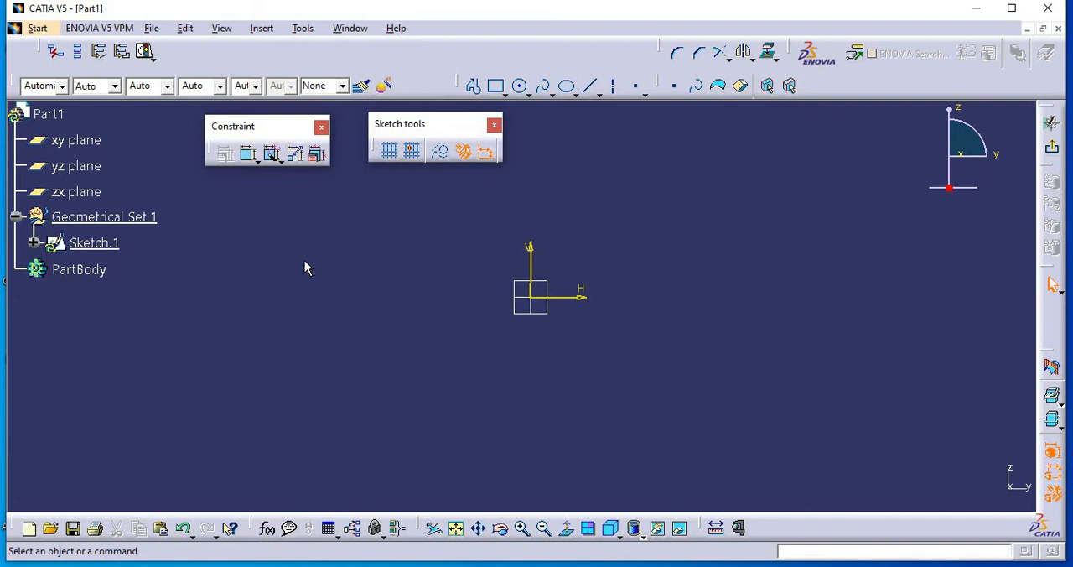
{"action": "mouse_move", "coordinate": [516, 118]}
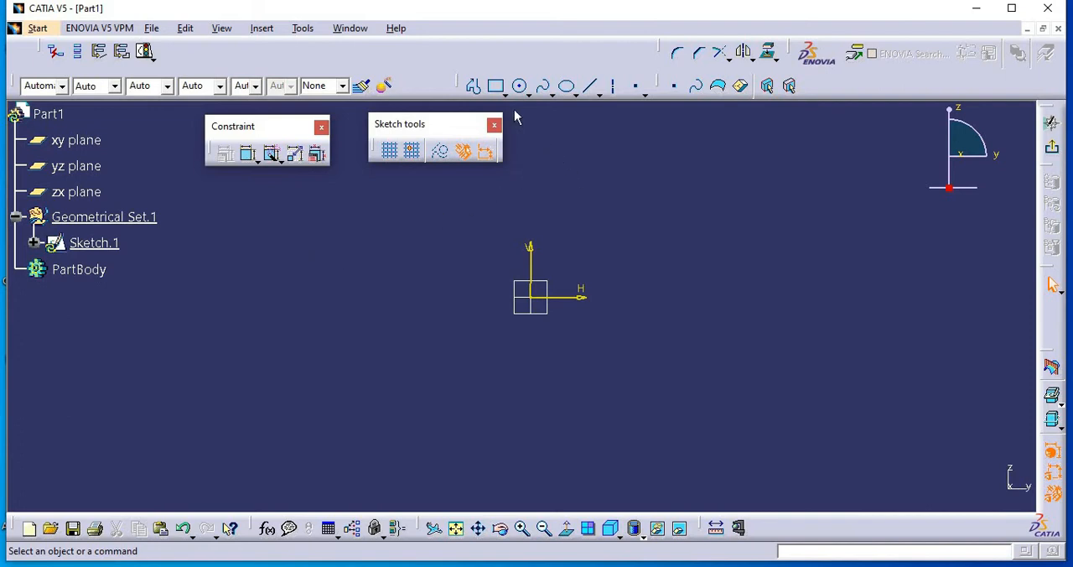
{"action": "left_click", "coordinate": [496, 85]}
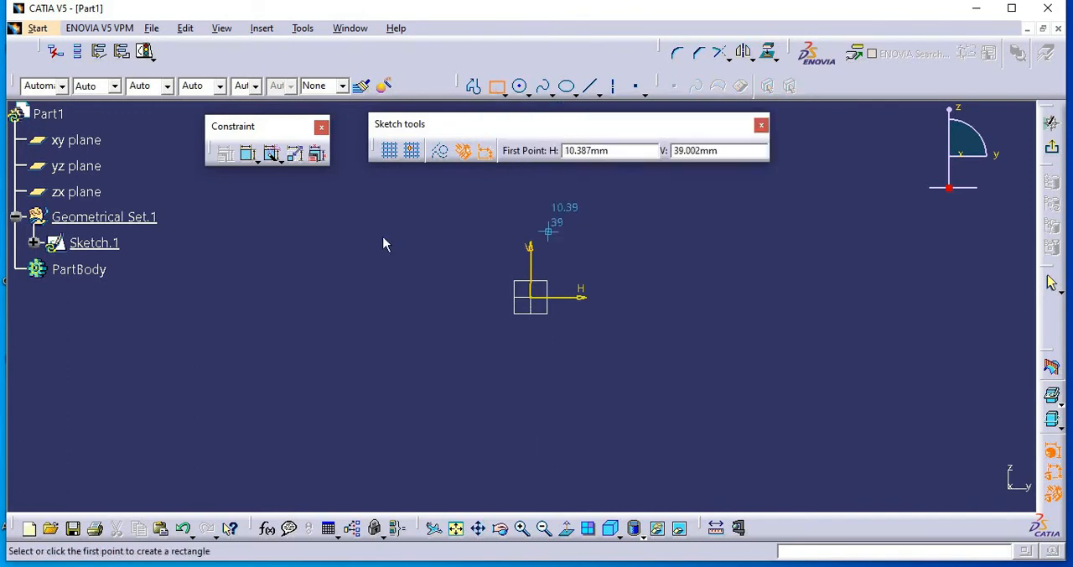
{"action": "left_click", "coordinate": [398, 225]}
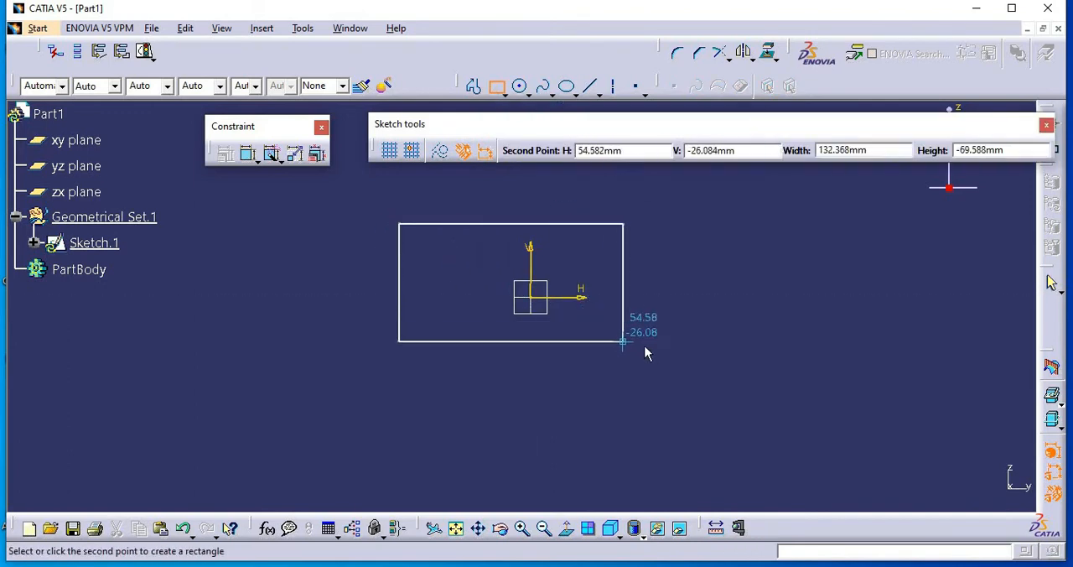
{"action": "left_click", "coordinate": [621, 345]}
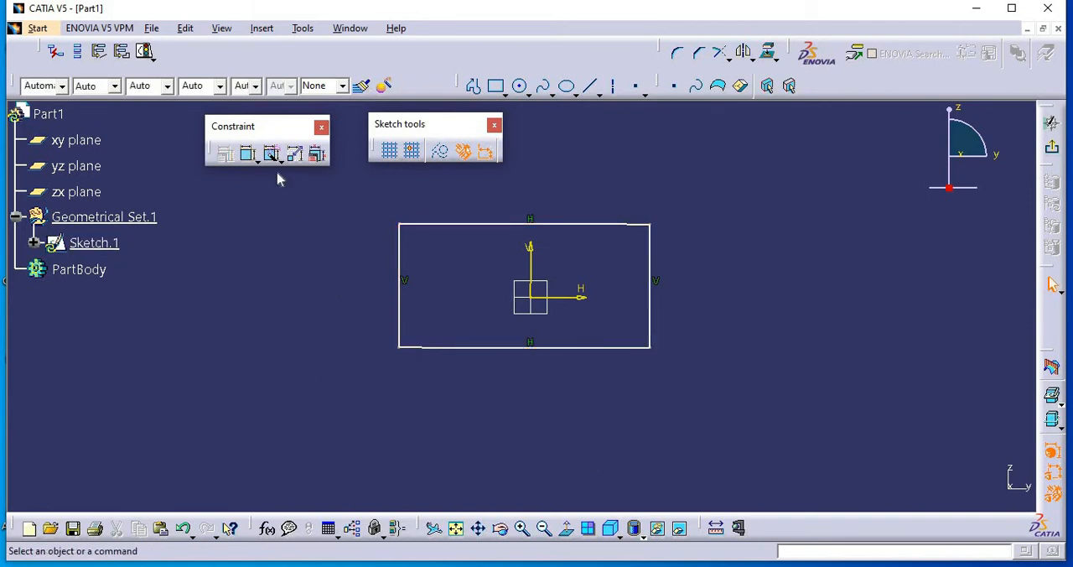
Auto-constrain the rectangle's four lines, adding the 148.151 width and origin offsets
{"action": "left_click", "coordinate": [271, 154]}
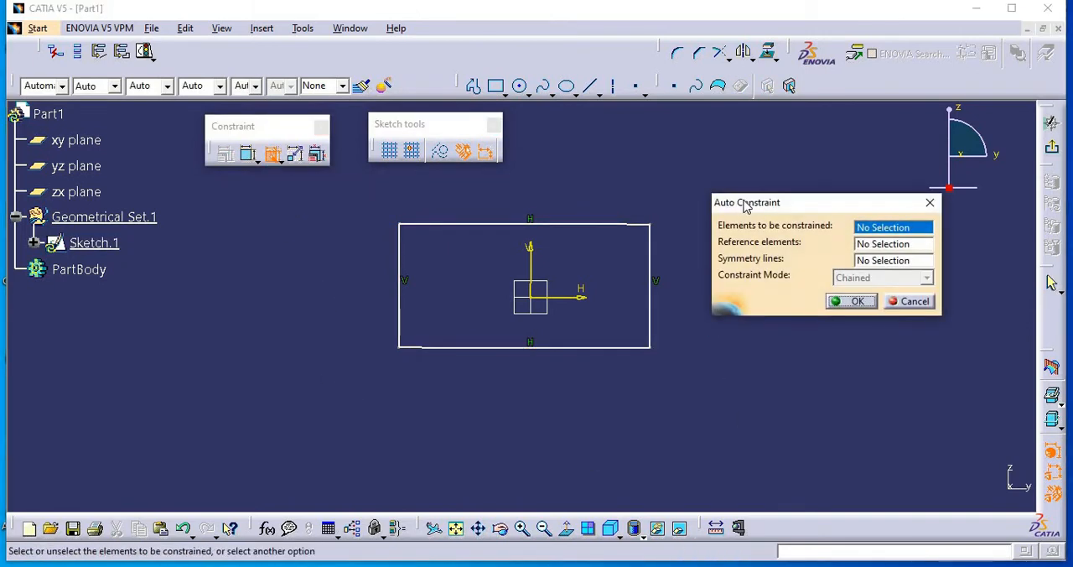
{"action": "left_click_drag", "start_coordinate": [746, 202], "coordinate": [742, 184]}
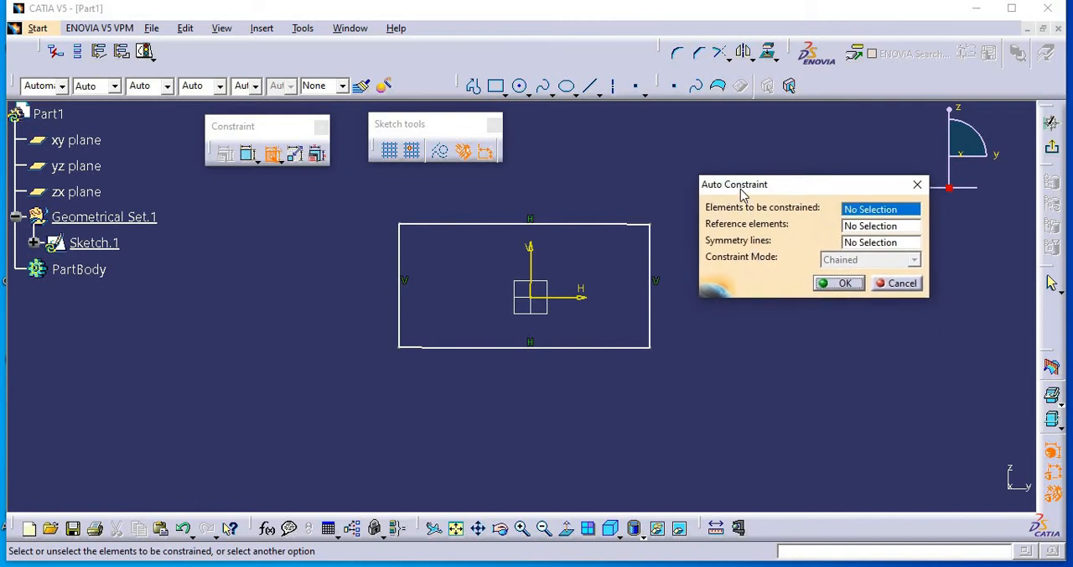
{"action": "mouse_move", "coordinate": [365, 208]}
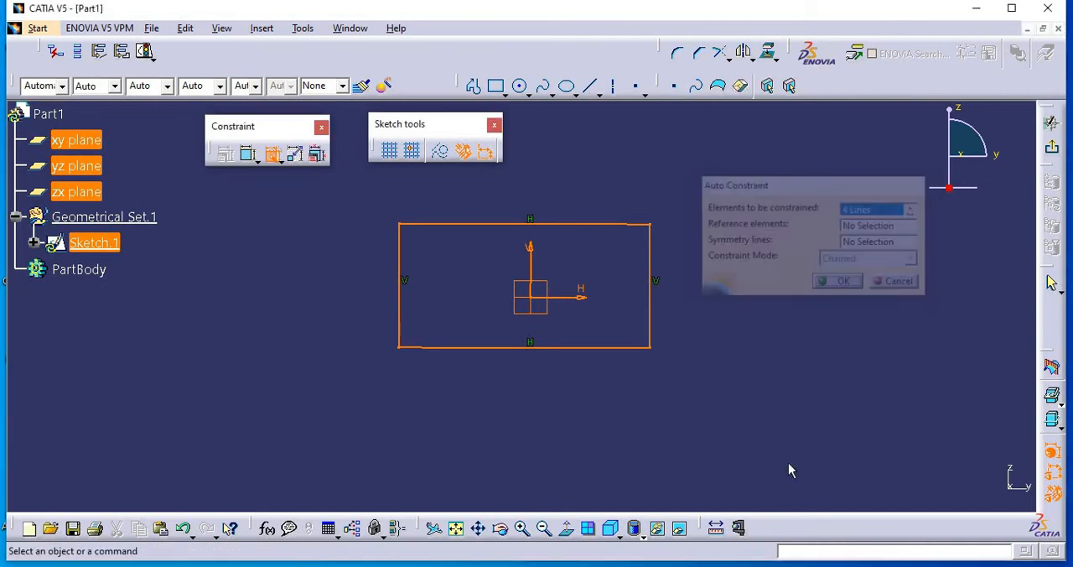
{"action": "left_click", "coordinate": [842, 281]}
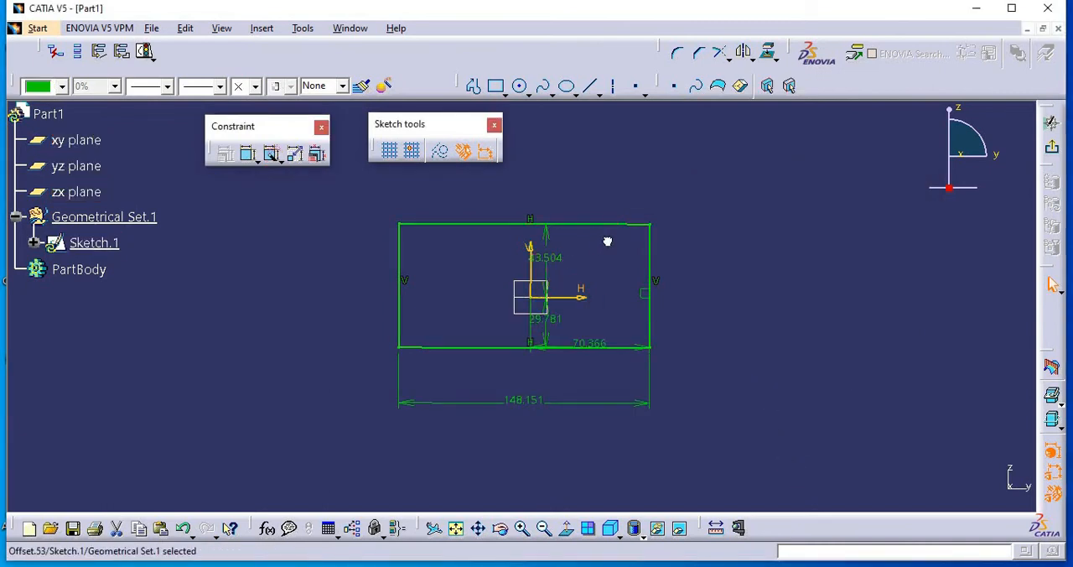
{"action": "mouse_move", "coordinate": [545, 340]}
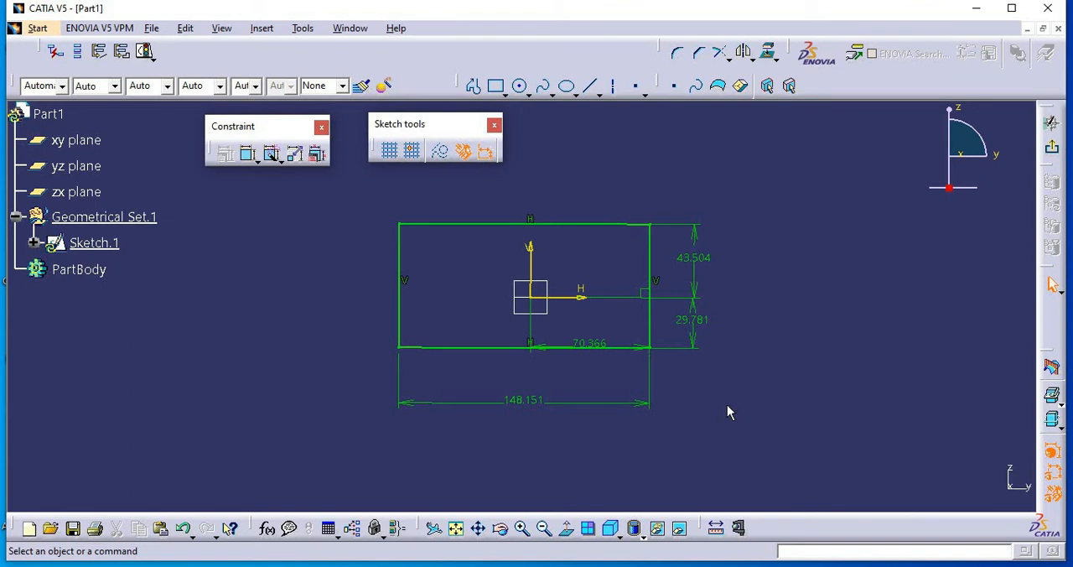
{"action": "mouse_move", "coordinate": [679, 390]}
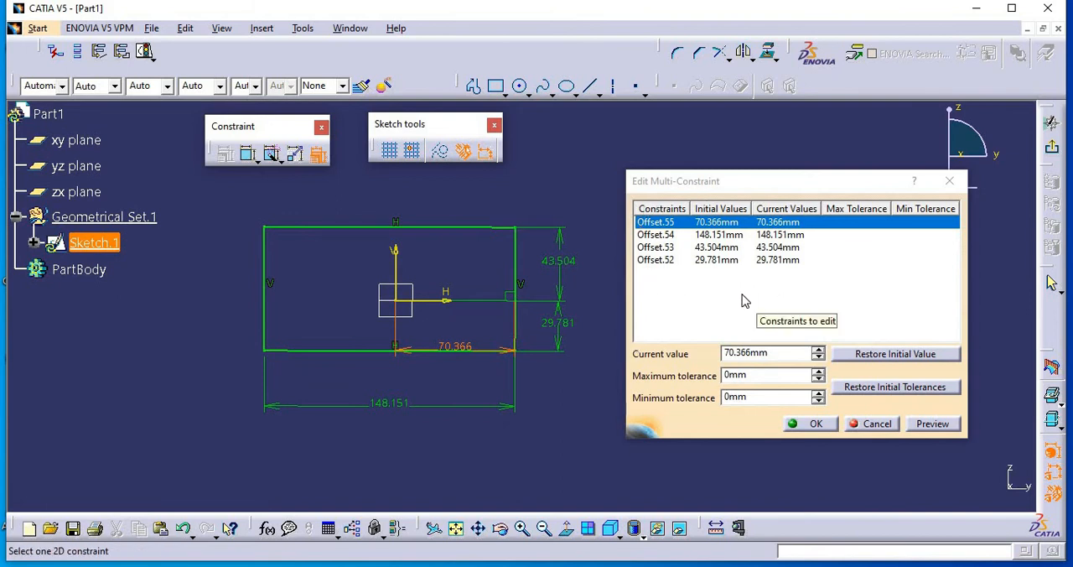
{"action": "mouse_move", "coordinate": [724, 270]}
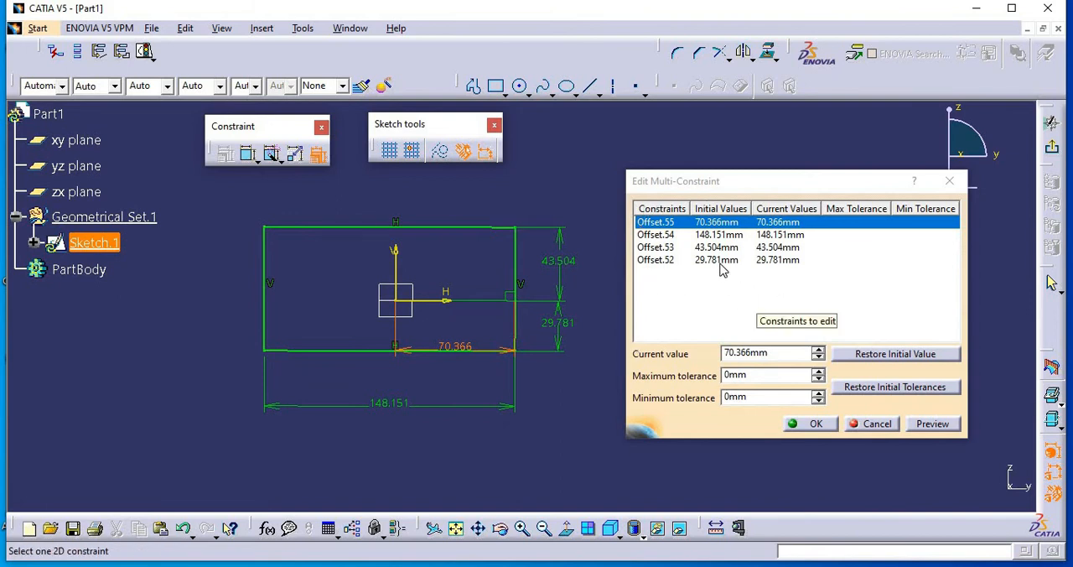
{"action": "mouse_move", "coordinate": [711, 244]}
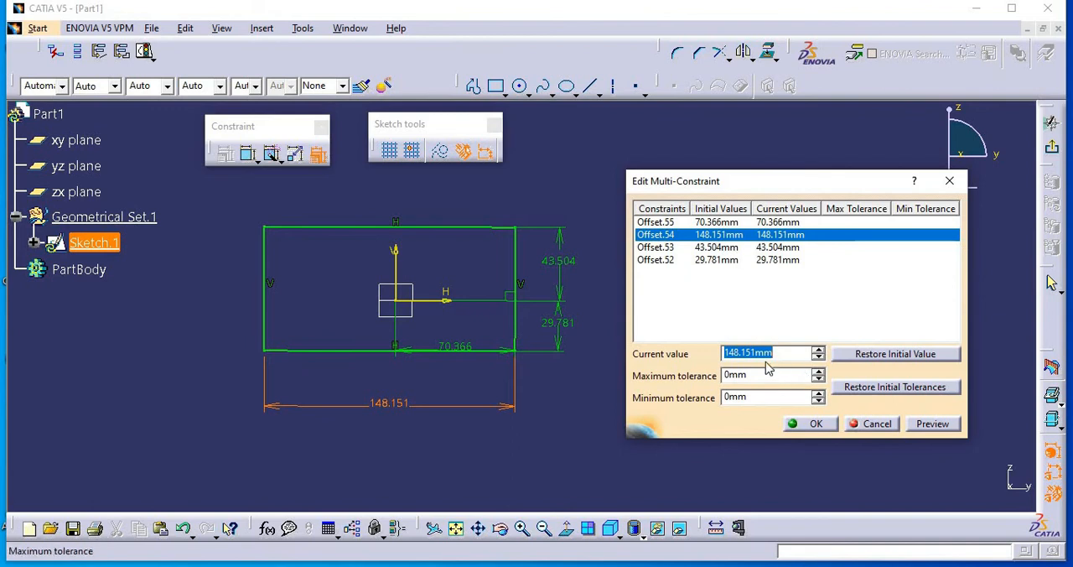
{"action": "mouse_move", "coordinate": [780, 368]}
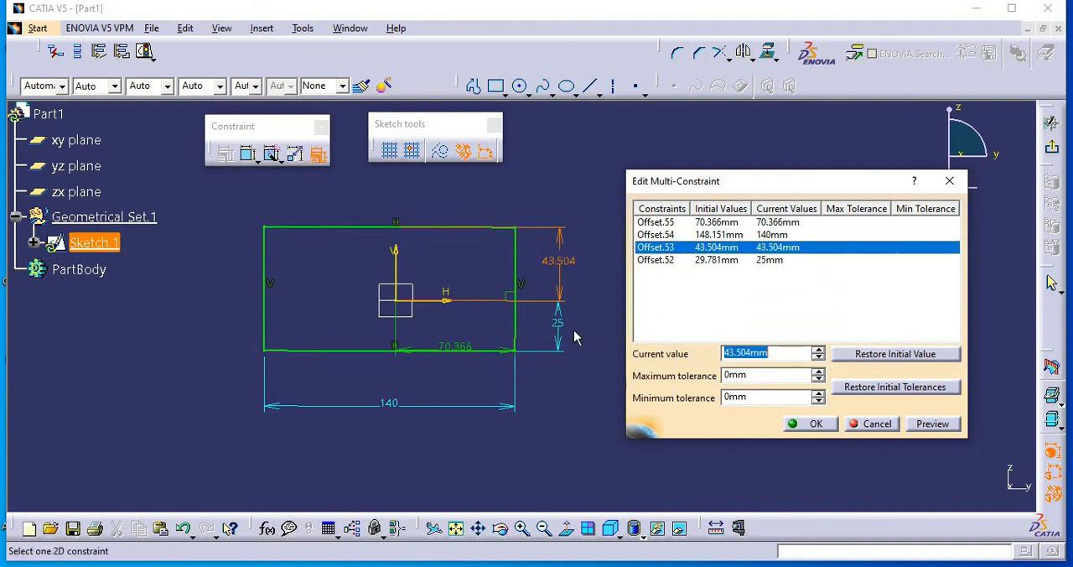
{"action": "mouse_move", "coordinate": [562, 352]}
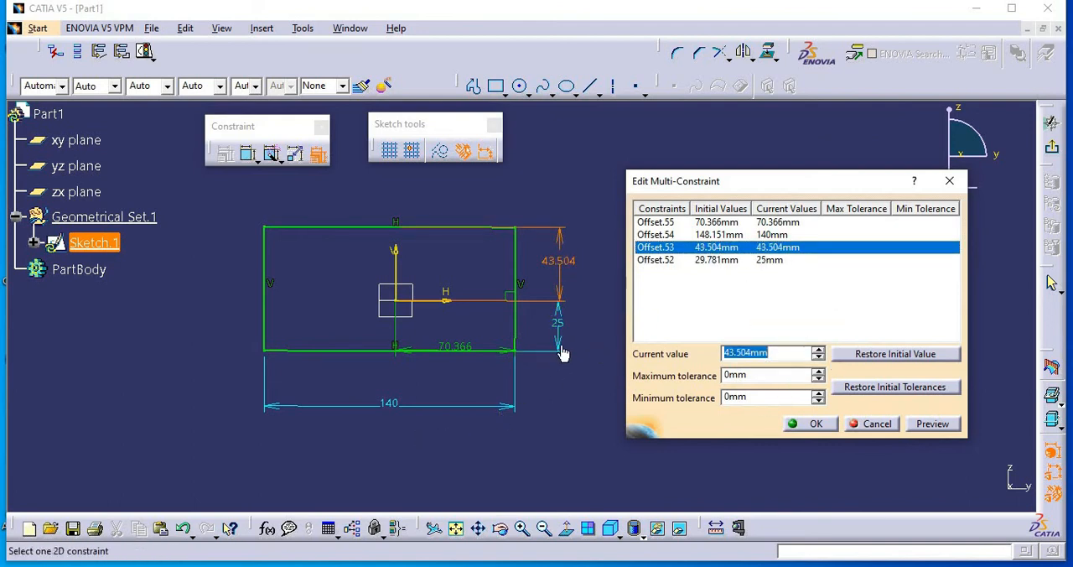
{"action": "mouse_move", "coordinate": [566, 325]}
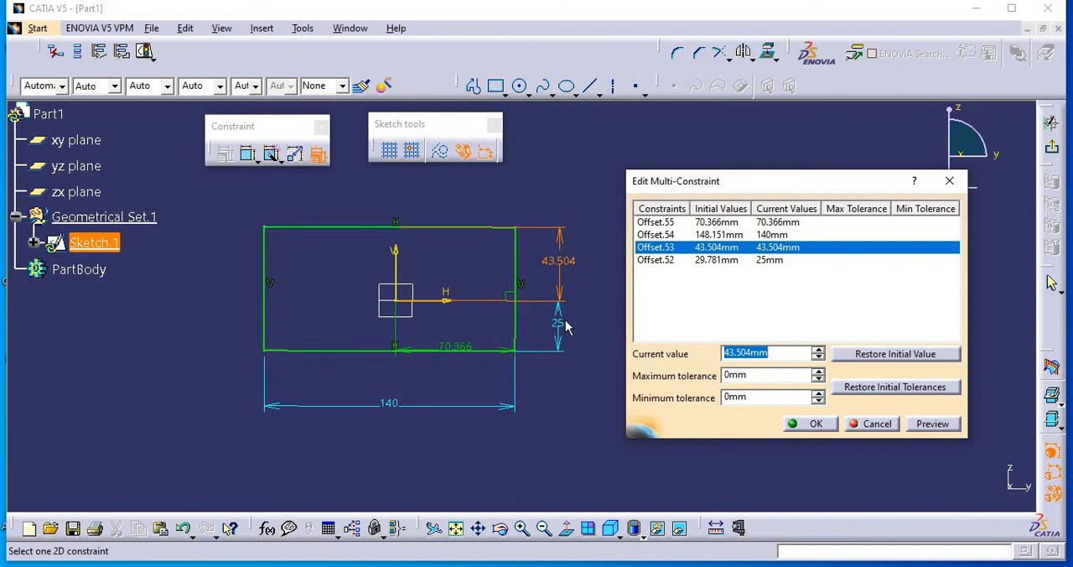
{"action": "mouse_move", "coordinate": [526, 374]}
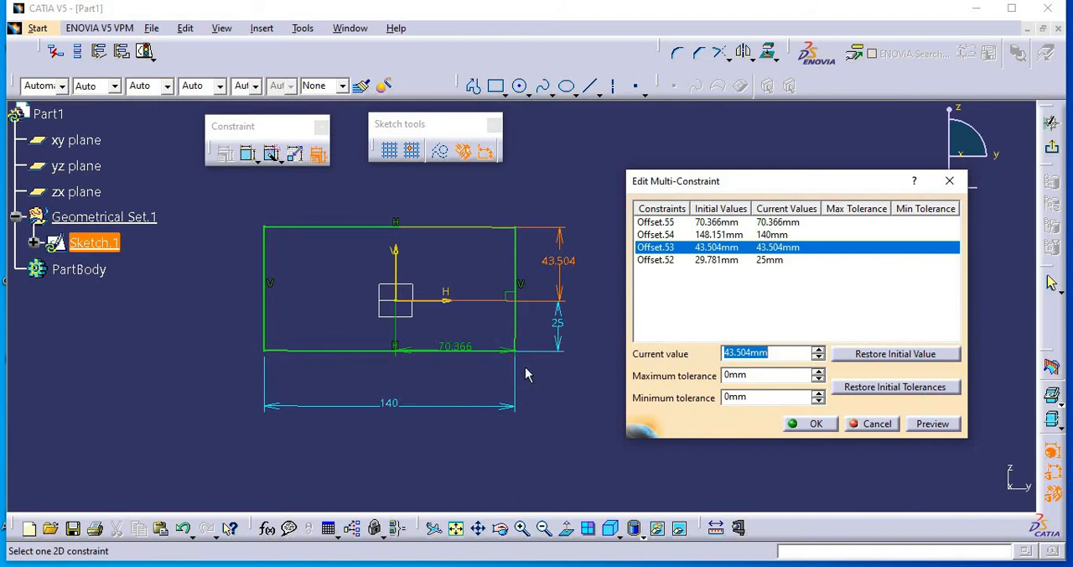
{"action": "mouse_move", "coordinate": [476, 359]}
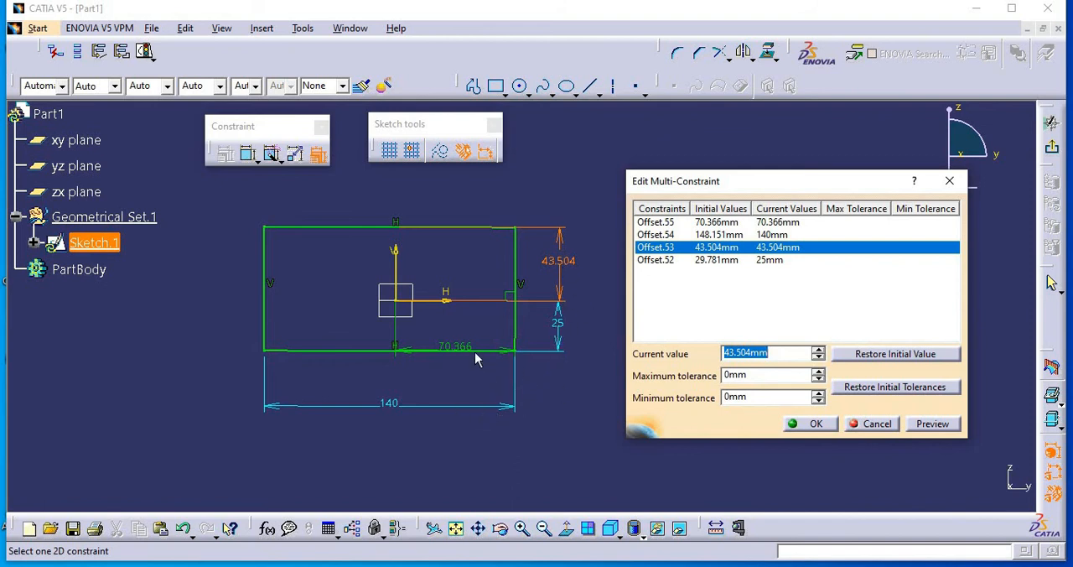
{"action": "mouse_move", "coordinate": [826, 423]}
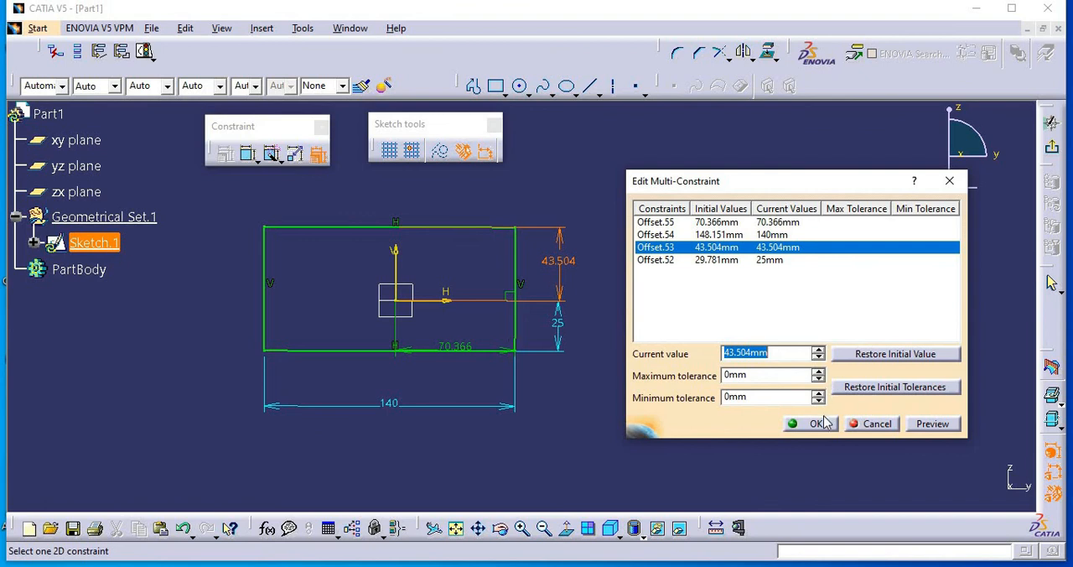
Confirm width 140 and lower offset 25, then select the 70.366 offset dimension
{"action": "left_click", "coordinate": [812, 423]}
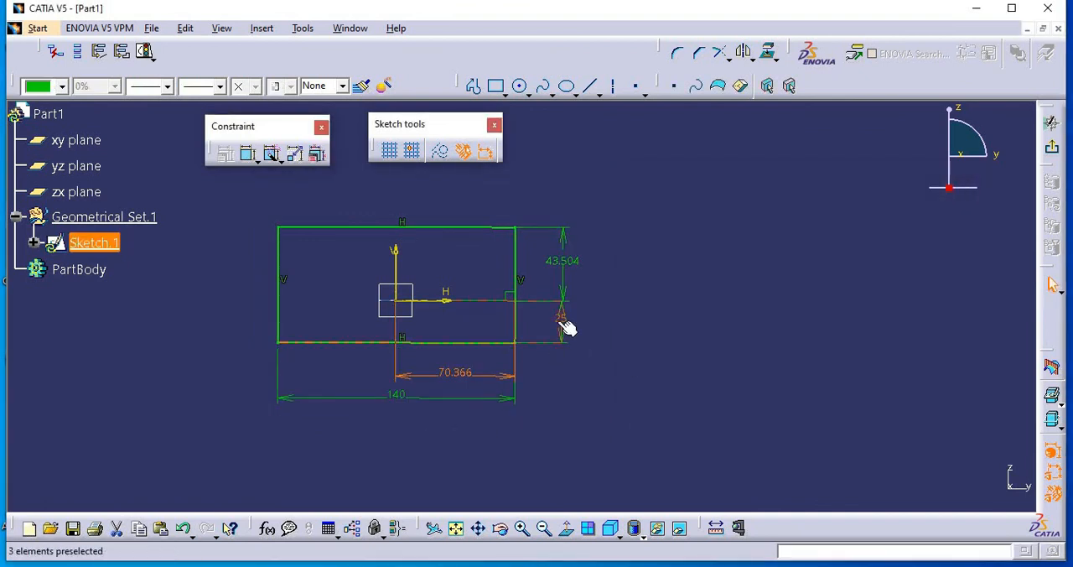
{"action": "left_click", "coordinate": [562, 335]}
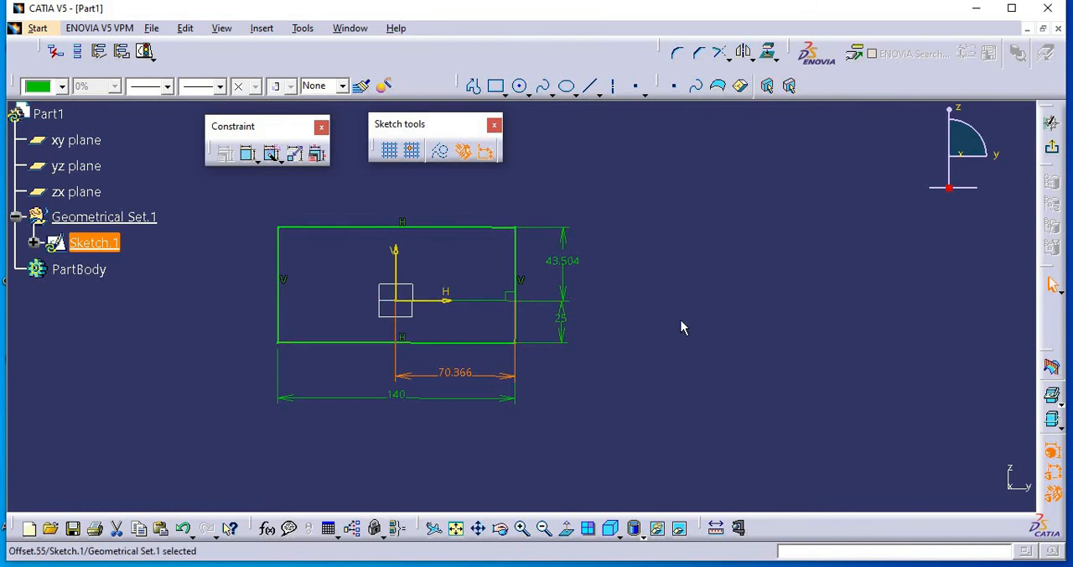